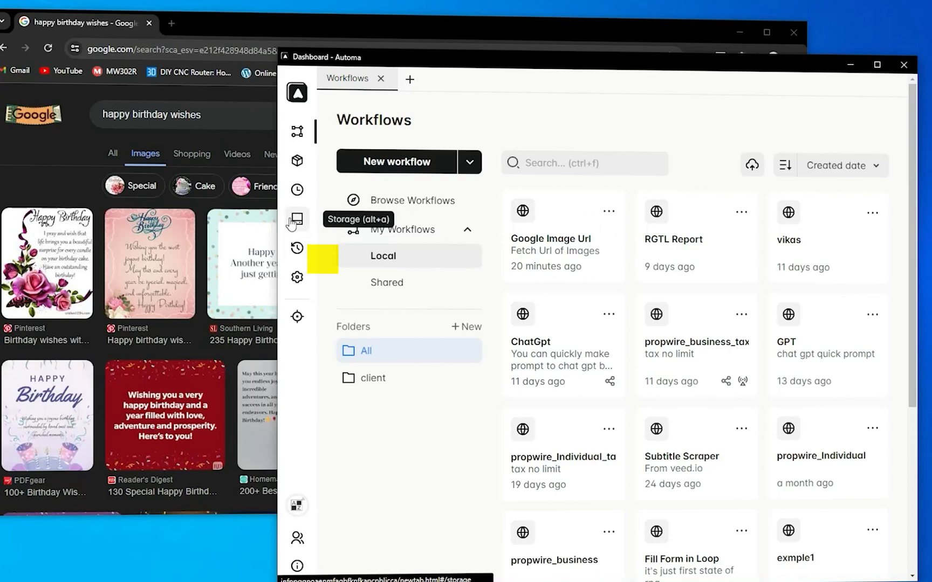
Open the url storage table from the Storage list and confirm it has no rows
left_click(296, 220)
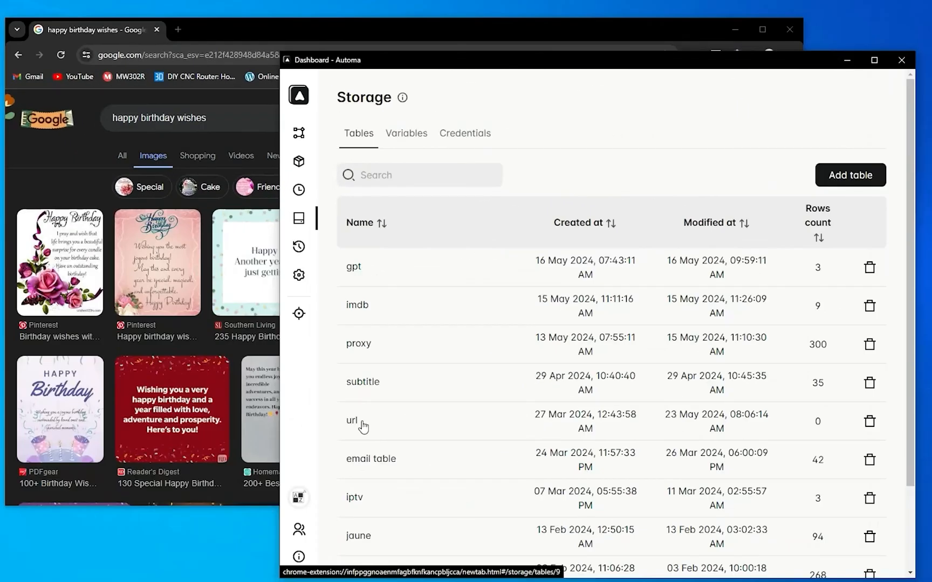
left_click(351, 421)
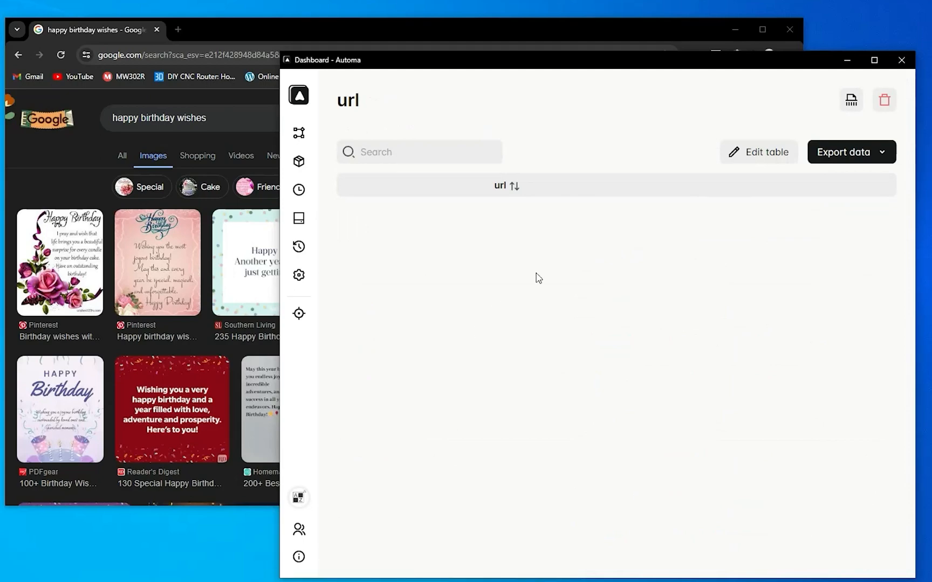
mouse_move(298, 132)
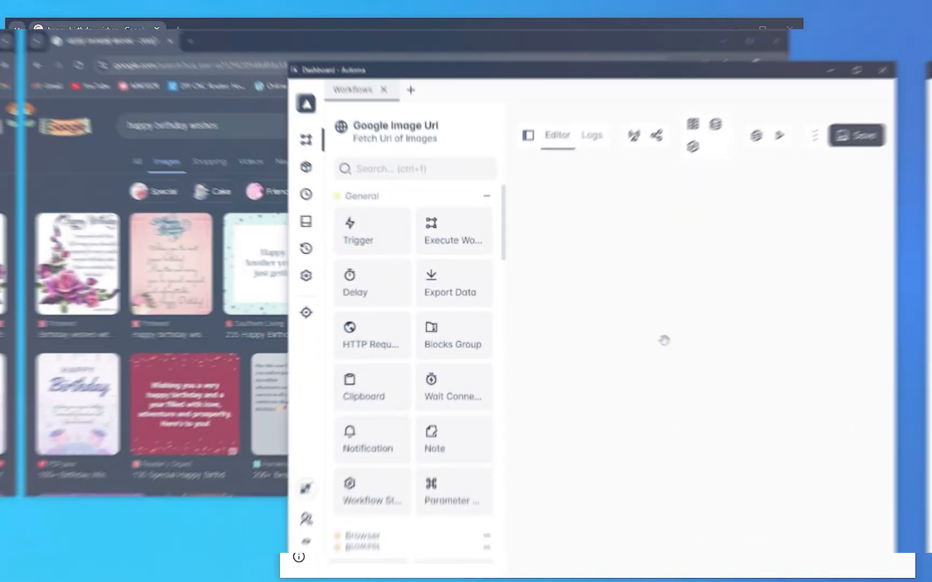
Run the Google Image Url workflow and review its 27-second stopped run in Logs
left_click(600, 397)
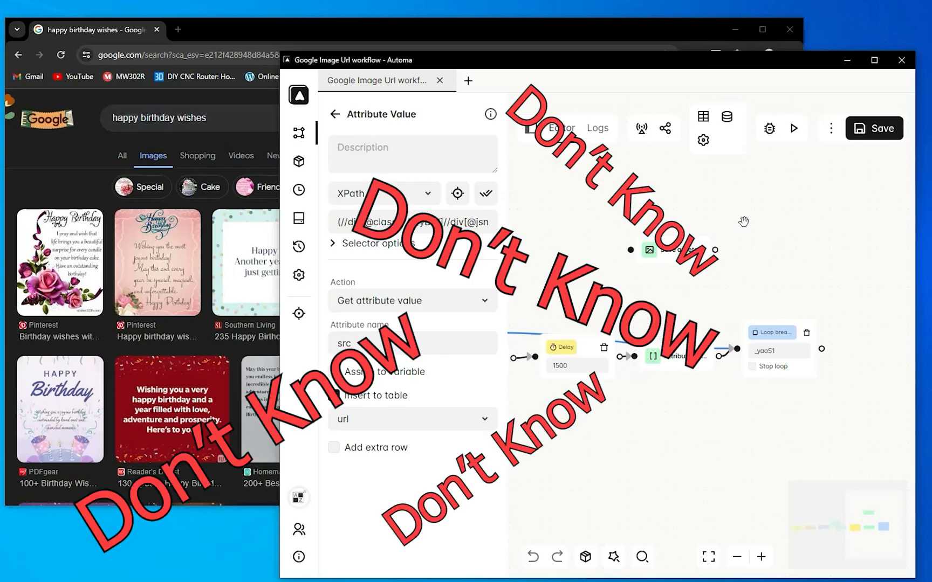
left_click(333, 395)
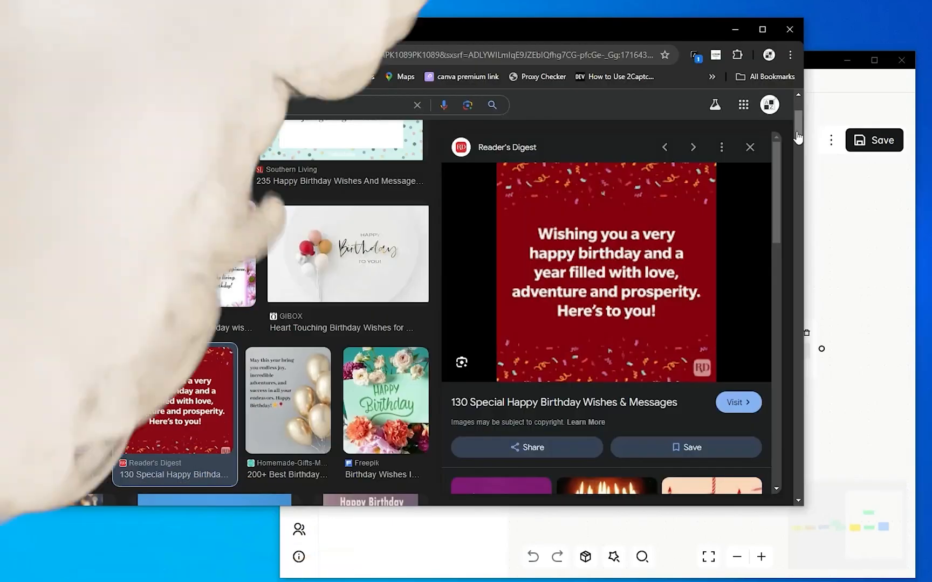
left_click(385, 400)
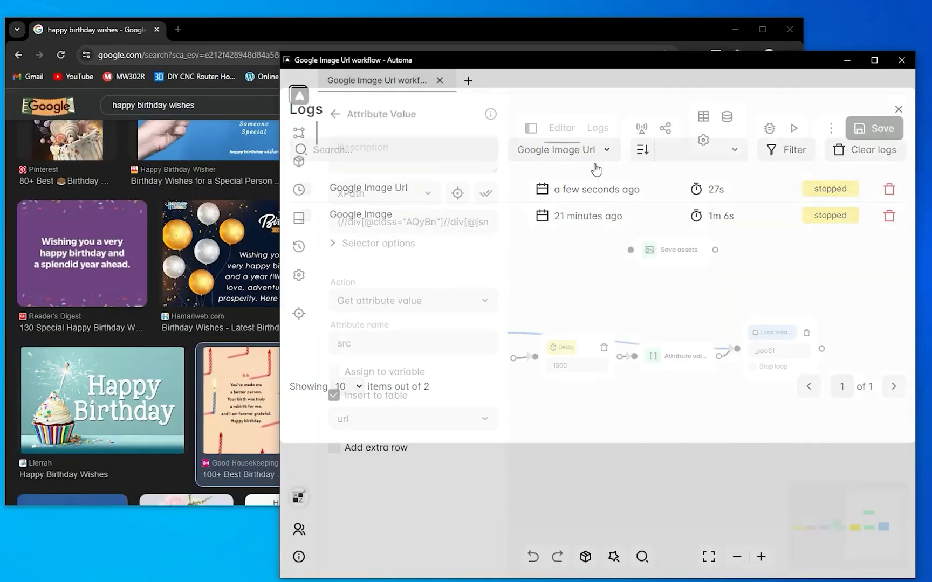
Open the url table, page to rows 11-17, and select the row 13 address
left_click(299, 218)
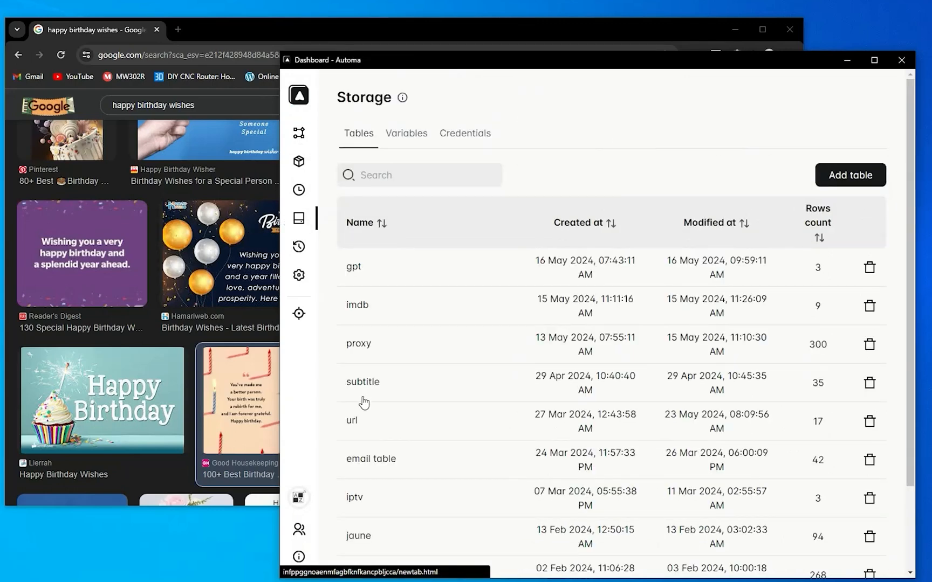
left_click(351, 420)
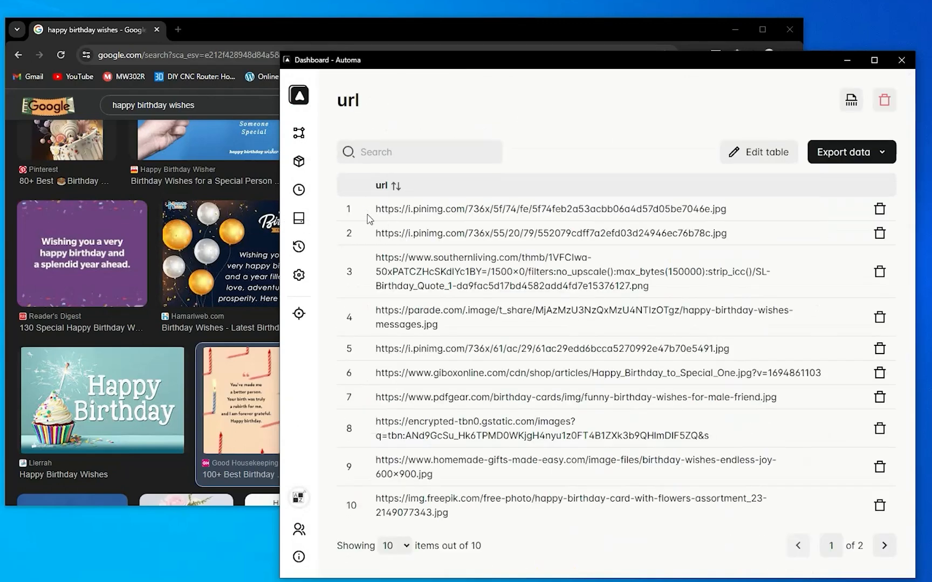
left_click(884, 546)
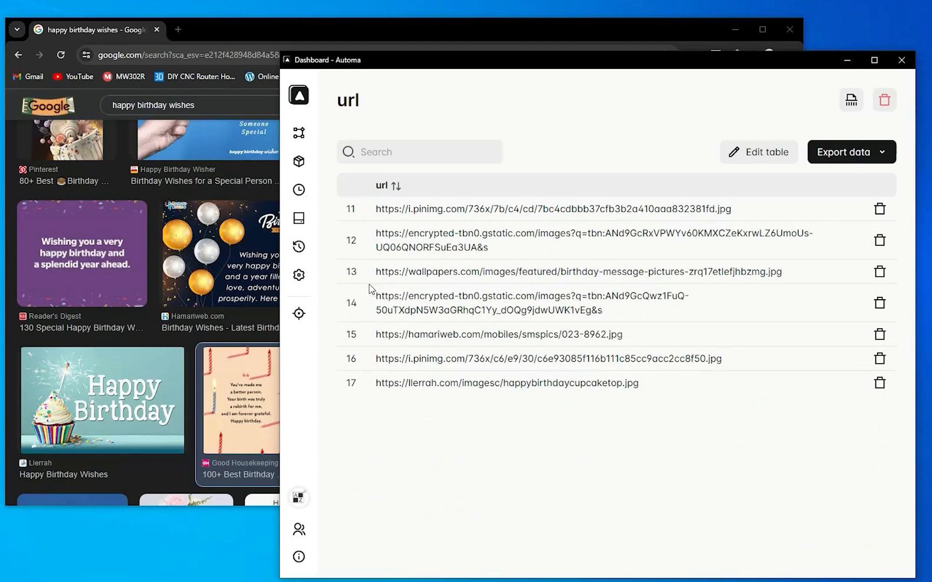
double_click(578, 272)
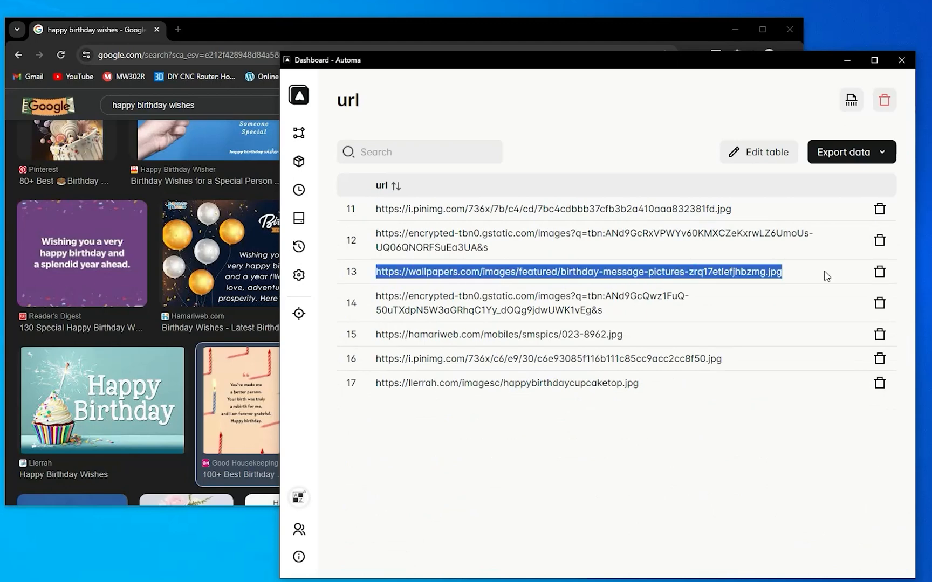